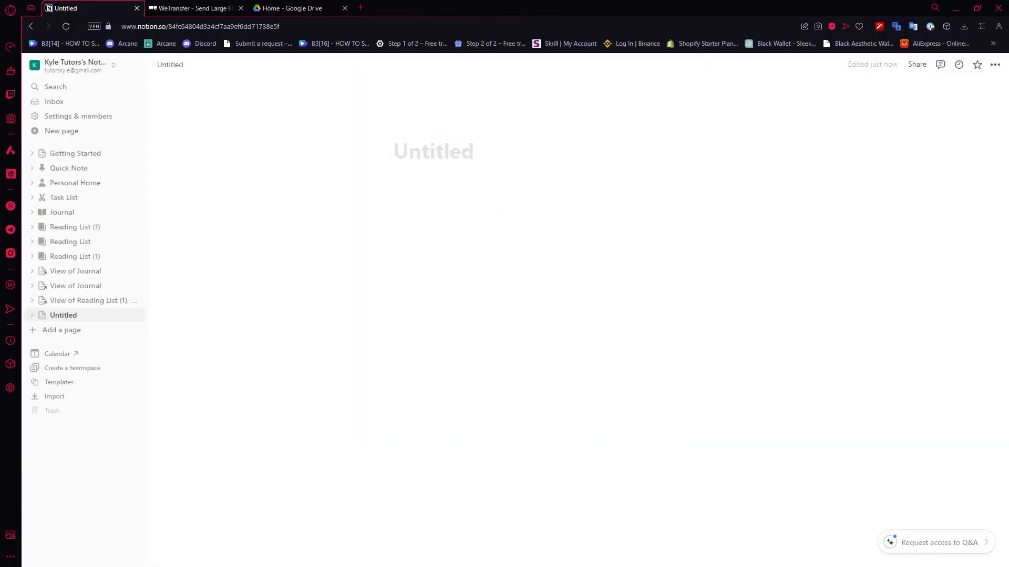
mouse_move(437, 196)
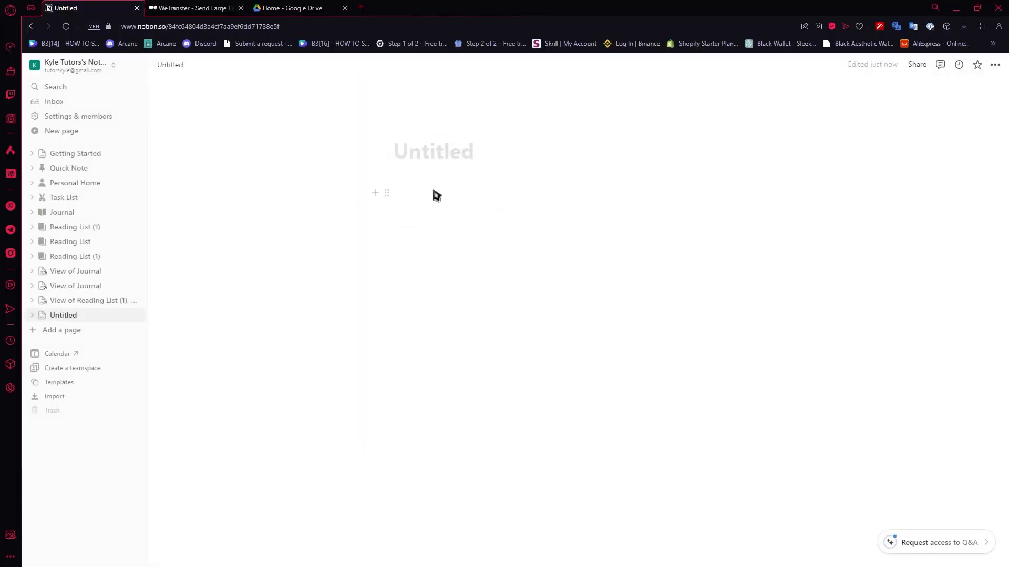
Drop the desktop file Case 2.pdf onto the empty Untitled page as a 232.6KB file block
click(450, 192)
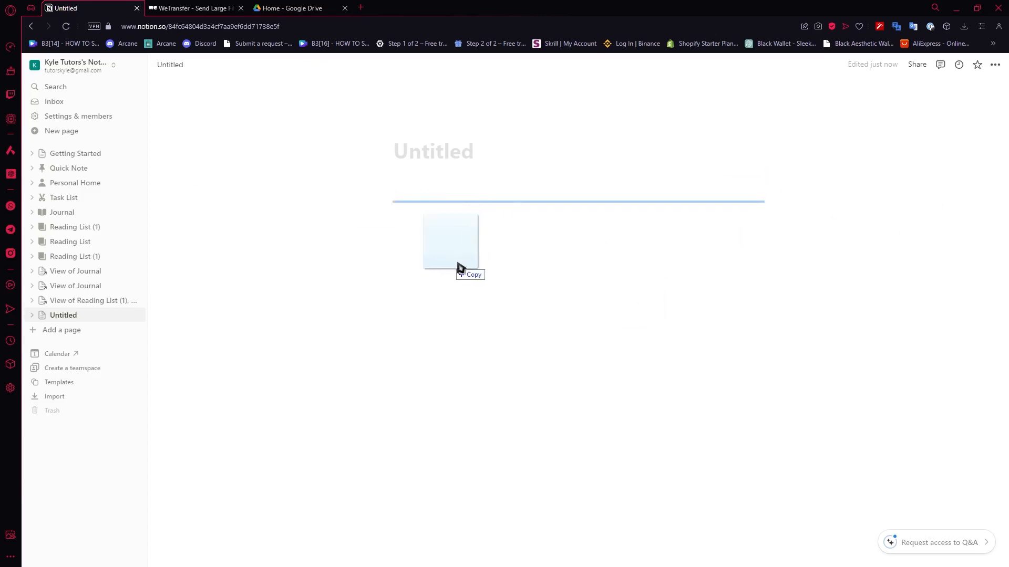
drag(451, 241, 412, 158)
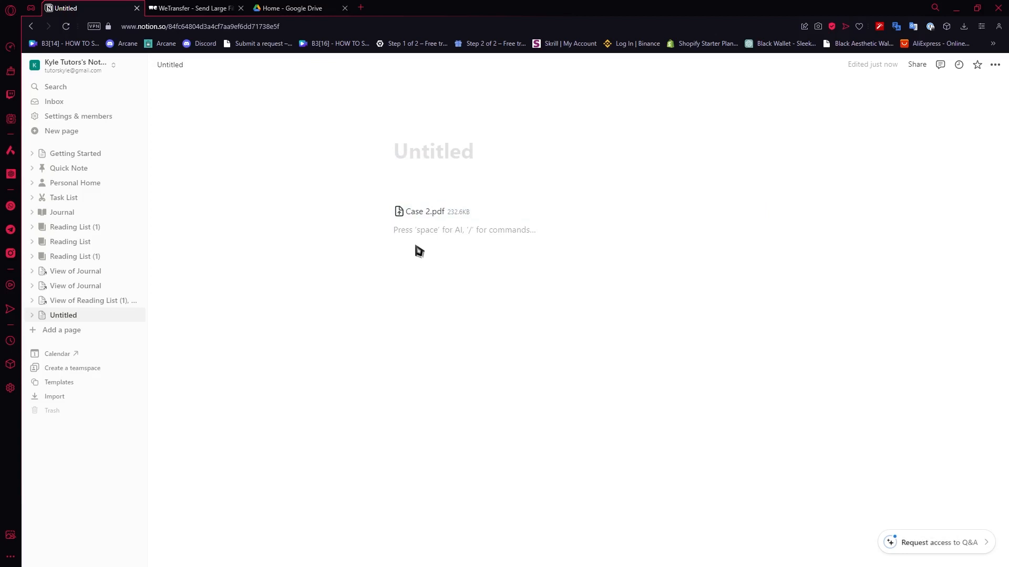
Insert an Embed block below Case 2.pdf via /em, returning from Upload to the Embed link tab
text(/embed)
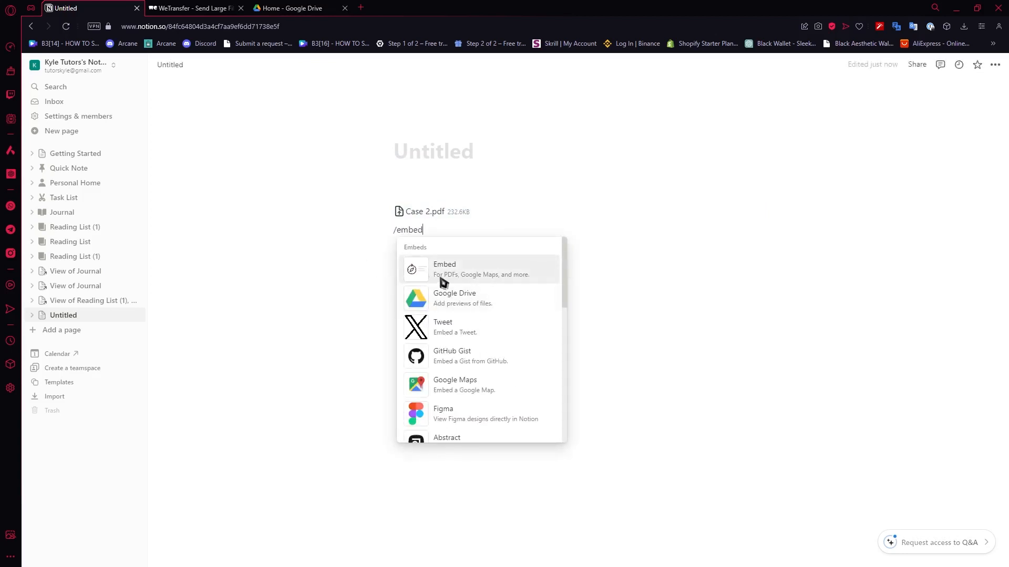
click(444, 269)
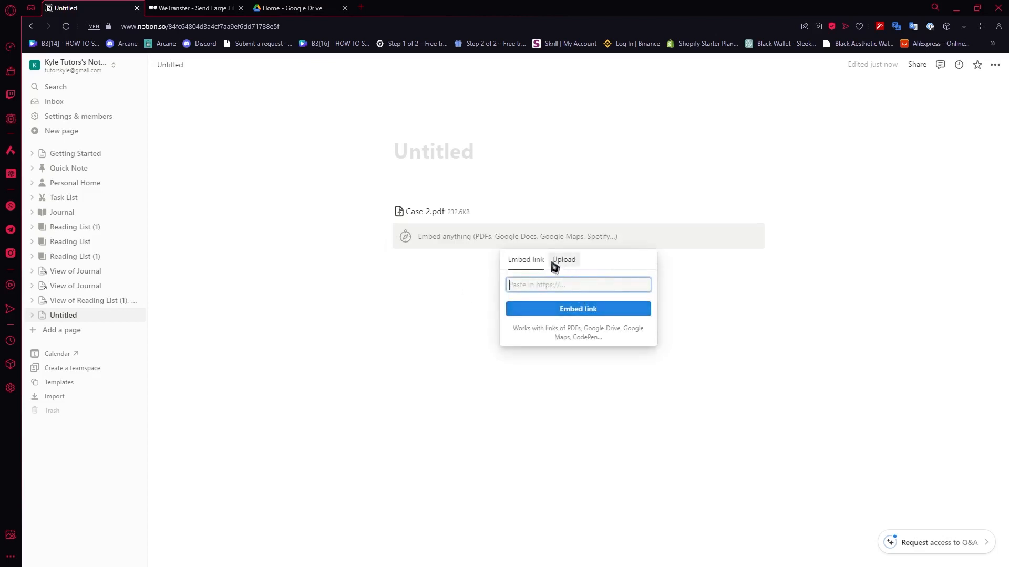
click(563, 259)
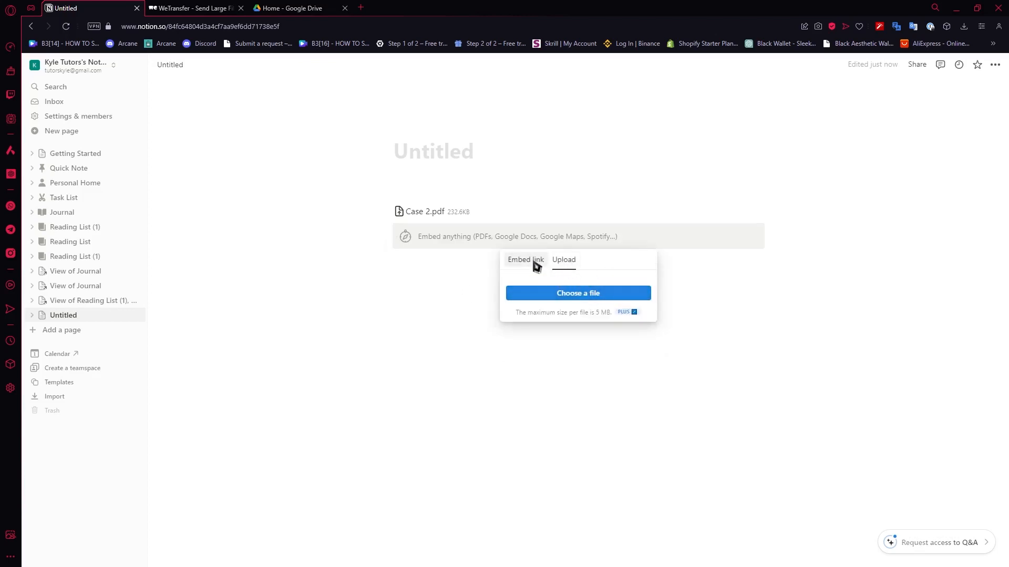
click(526, 260)
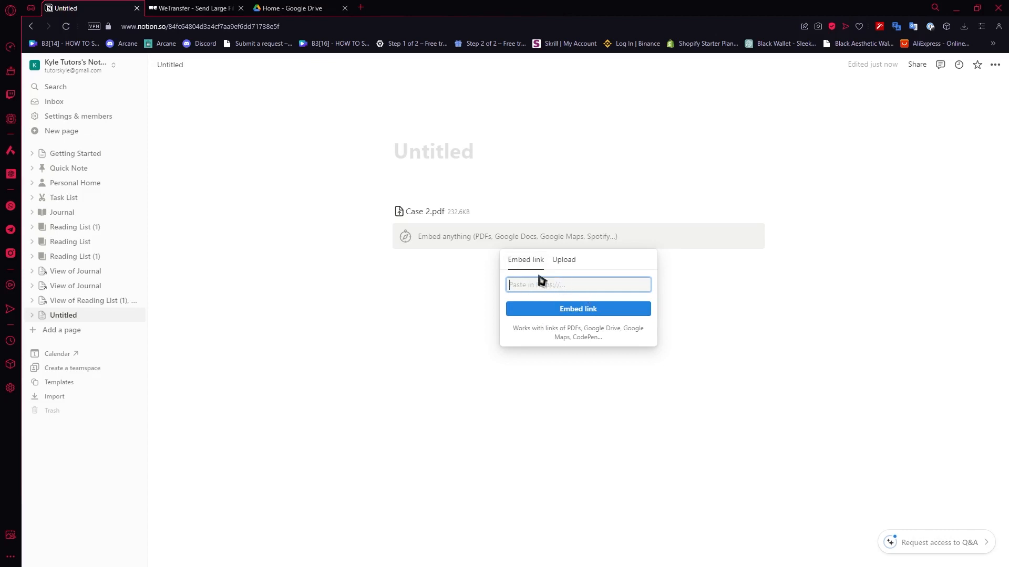
mouse_move(458, 138)
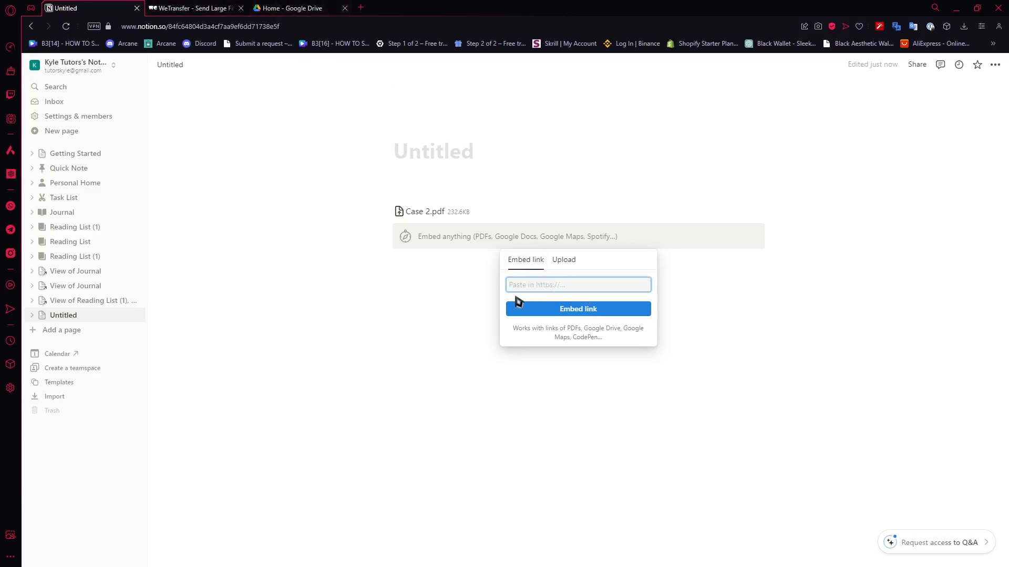
Paste the Google Drive PDF link into the embed block's link field
text(resourcekey=0-0bvl1sX8z22Wzk5bD49)
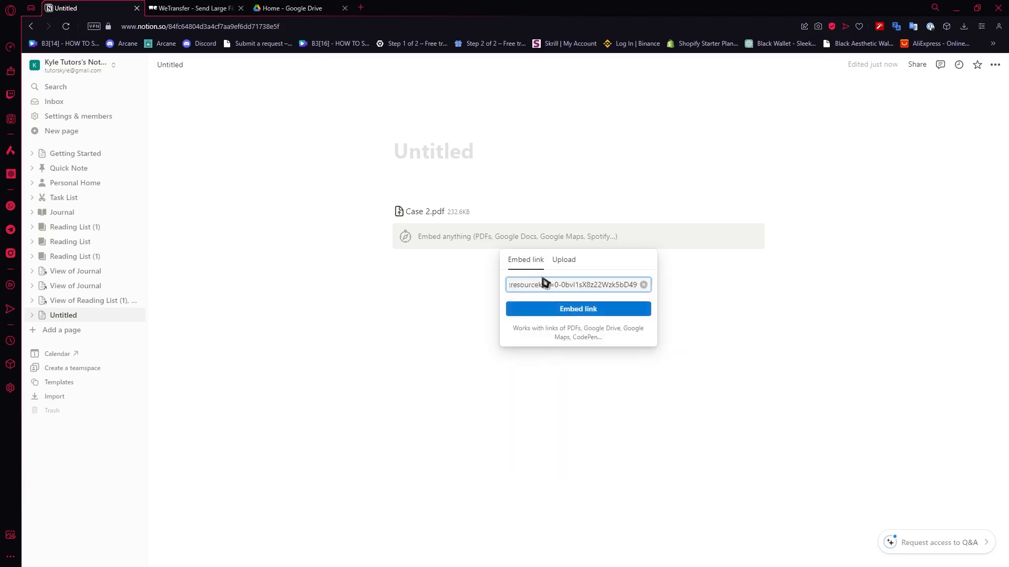
mouse_move(574, 297)
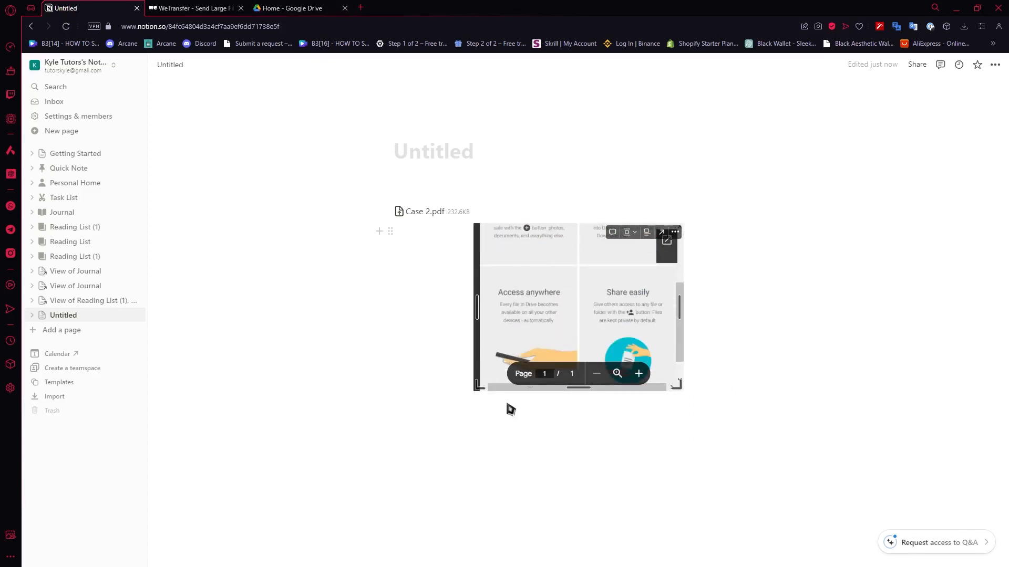
Add another Embed block below the Google Drive preview via /emb
text(/emb)
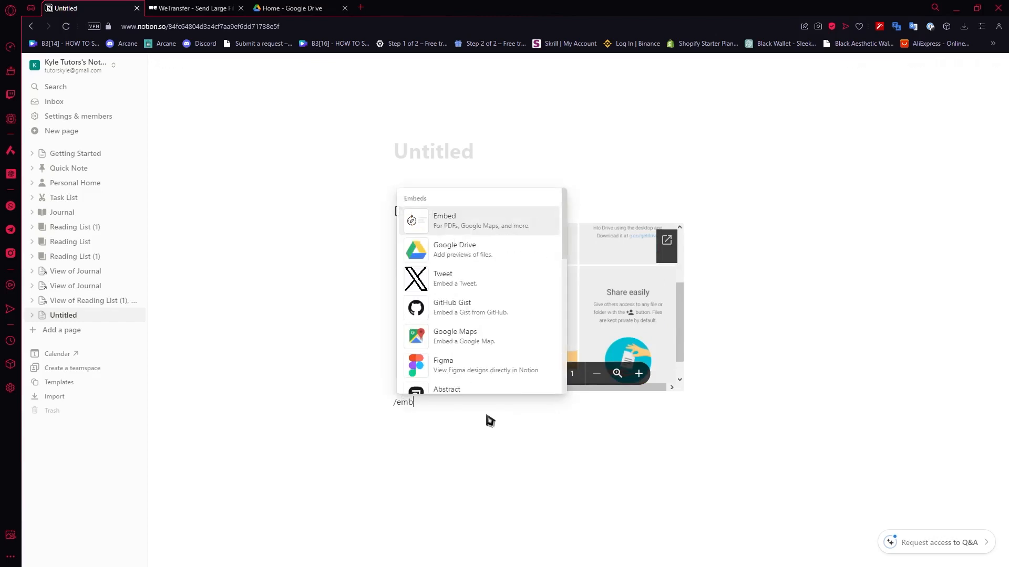
click(444, 218)
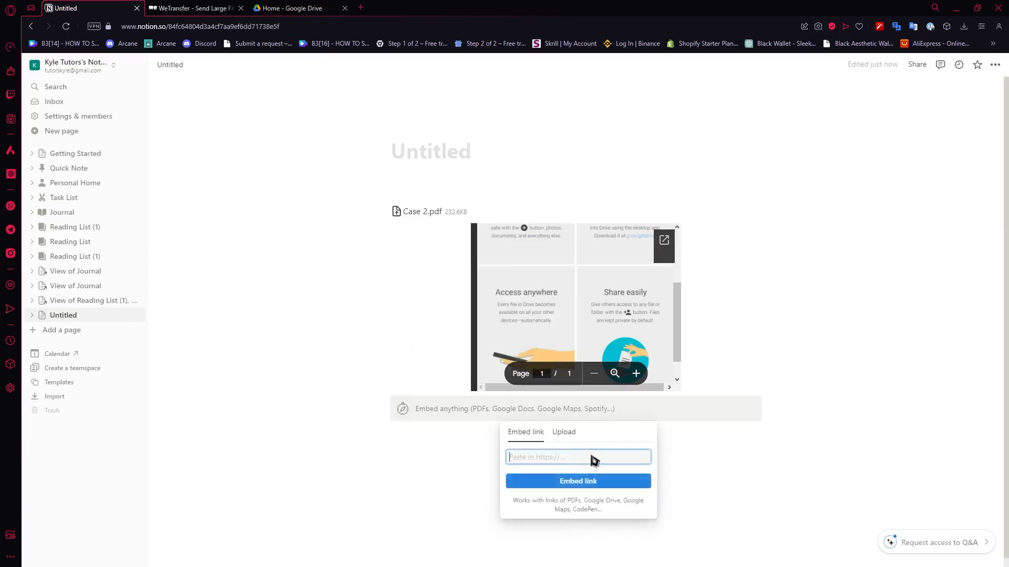
click(563, 432)
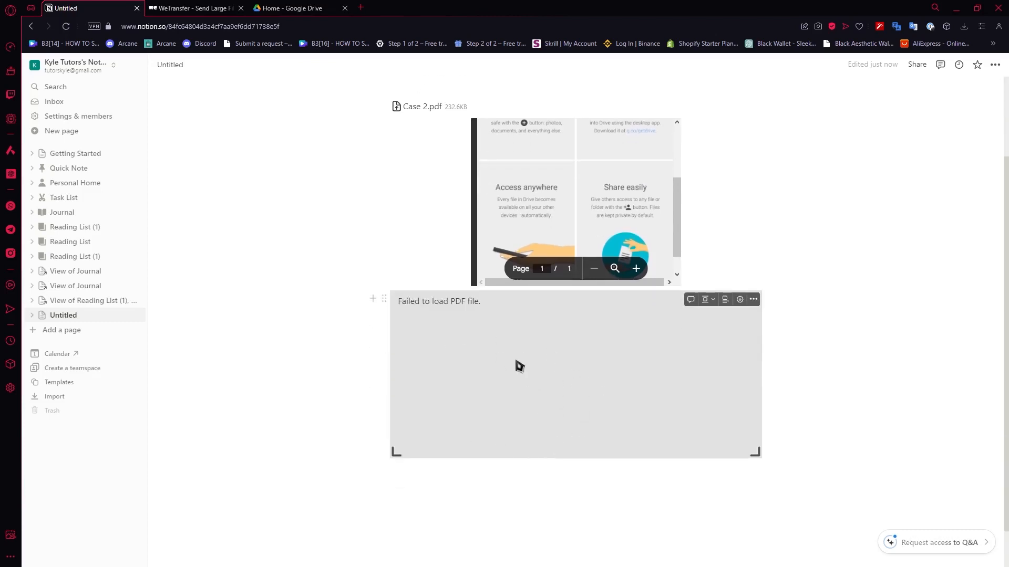
mouse_move(455, 324)
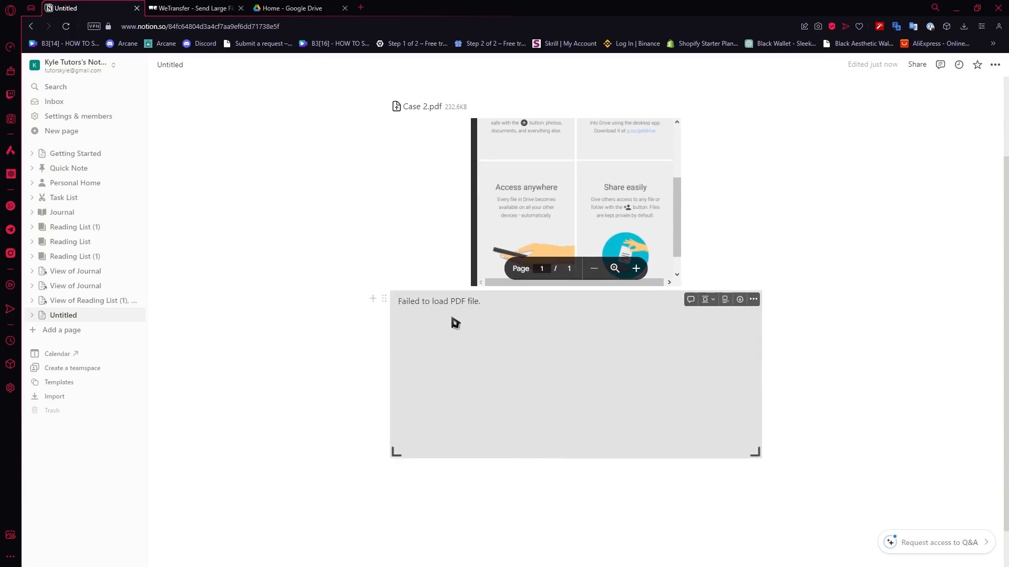